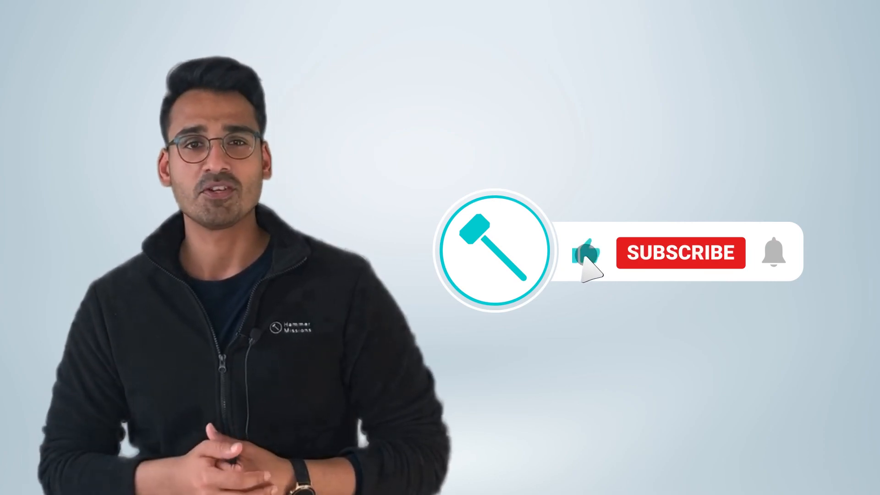
{"action": "left_click", "coordinate": [680, 252]}
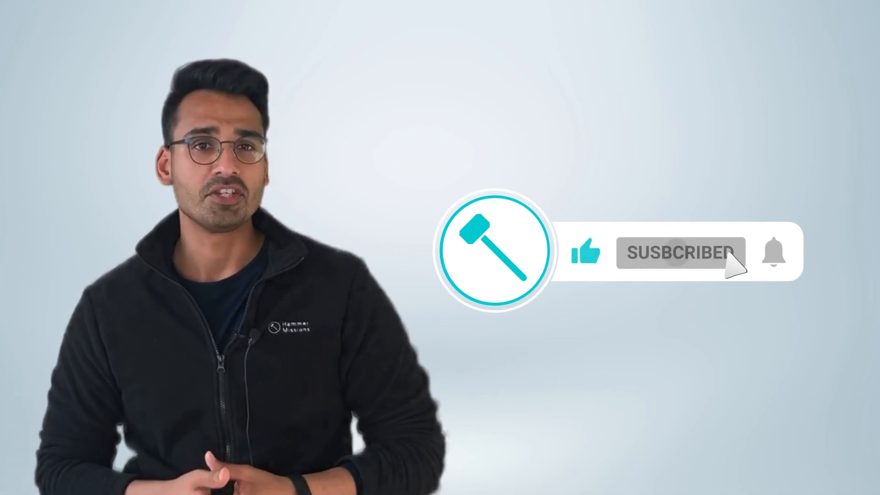